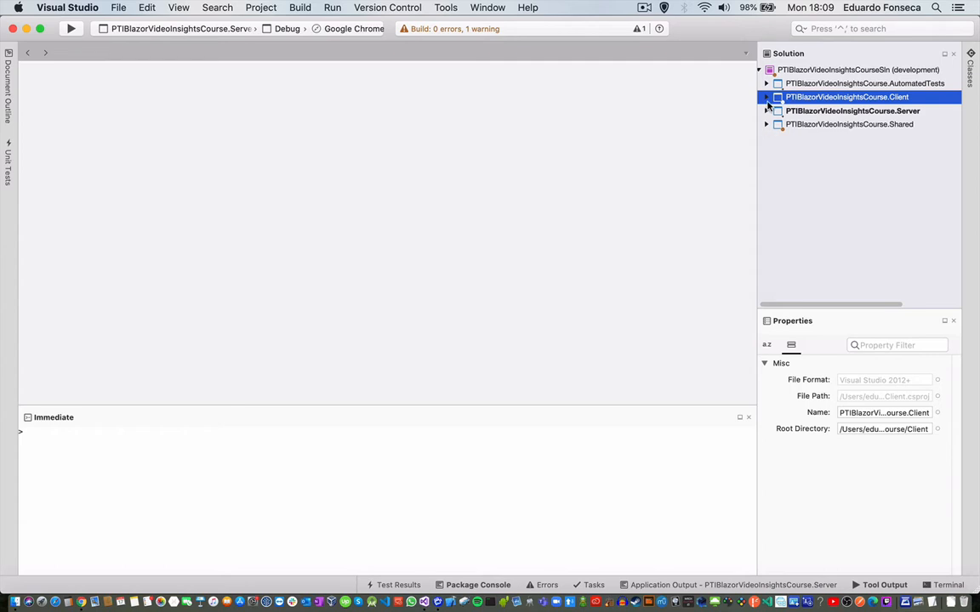
Expand PTIBlazorVideoInsightsCourse.Client > Dependencies > NuGet and select Microsoft.Extensions.Localization 3.1.7.
click(766, 97)
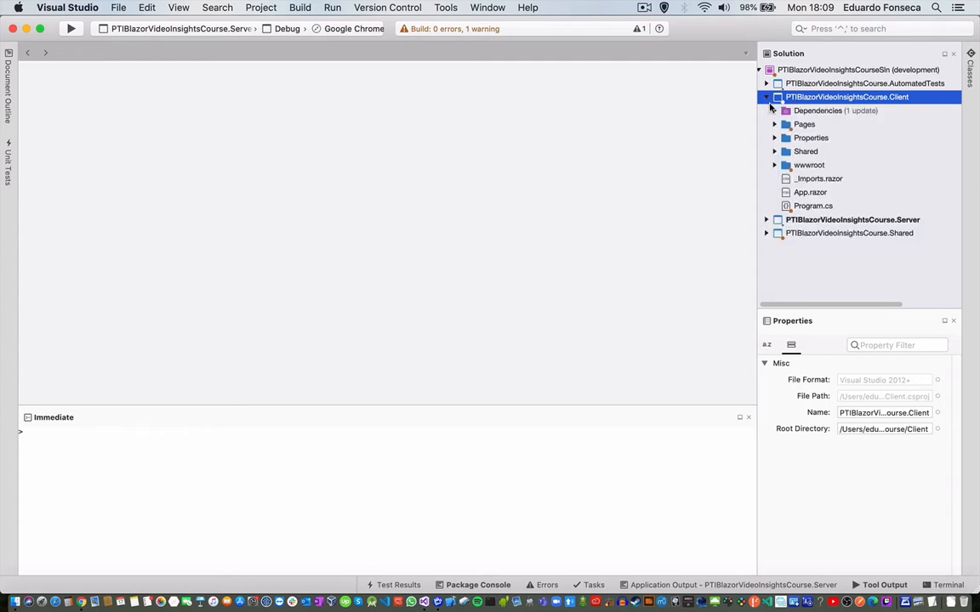
click(772, 111)
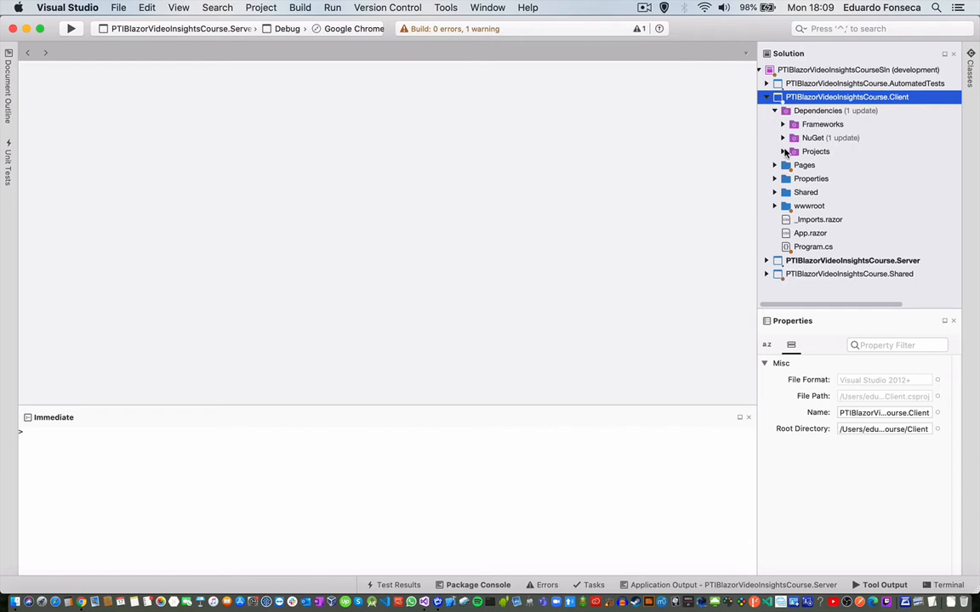
click(781, 137)
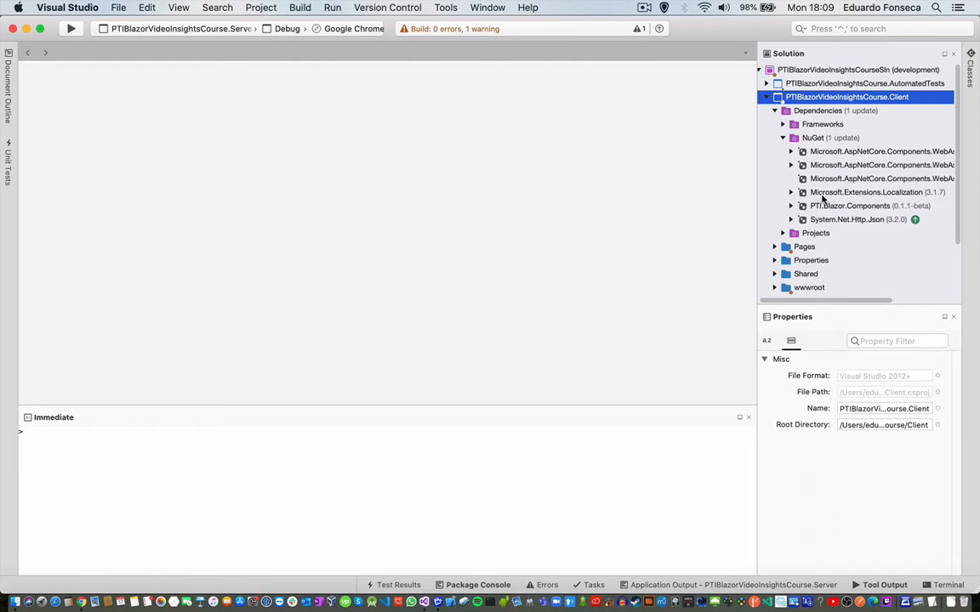
mouse_move(896, 198)
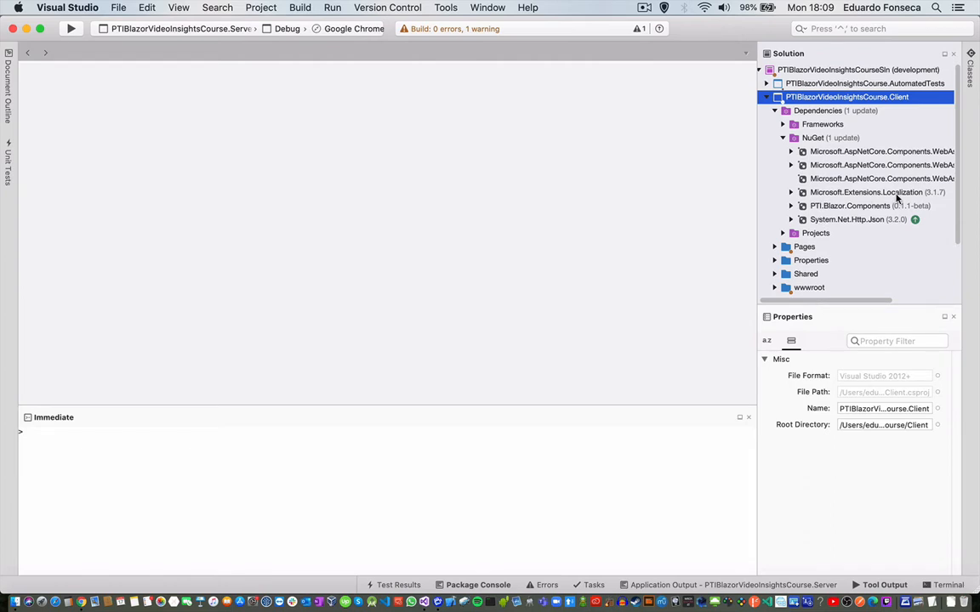
click(865, 191)
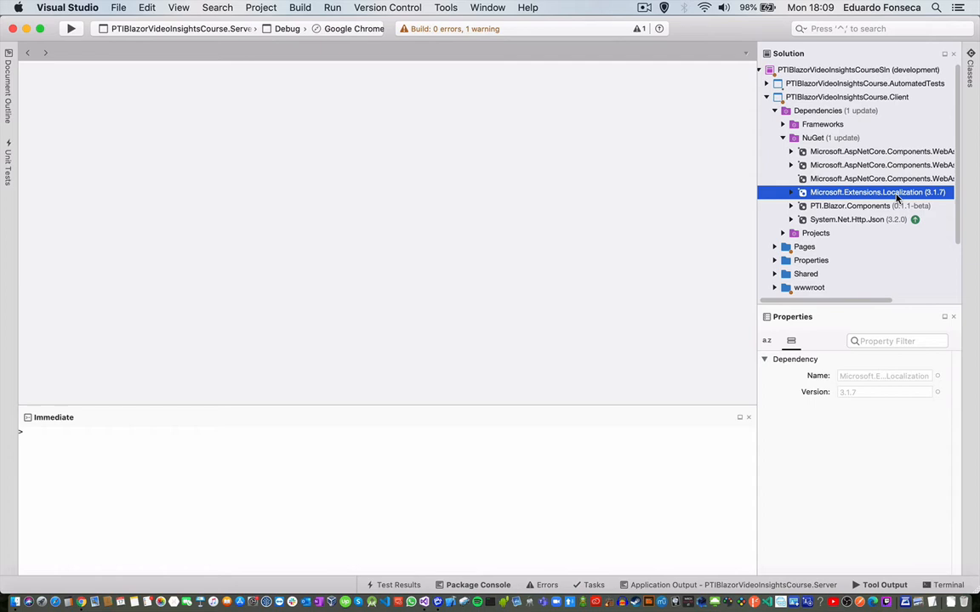
mouse_move(897, 198)
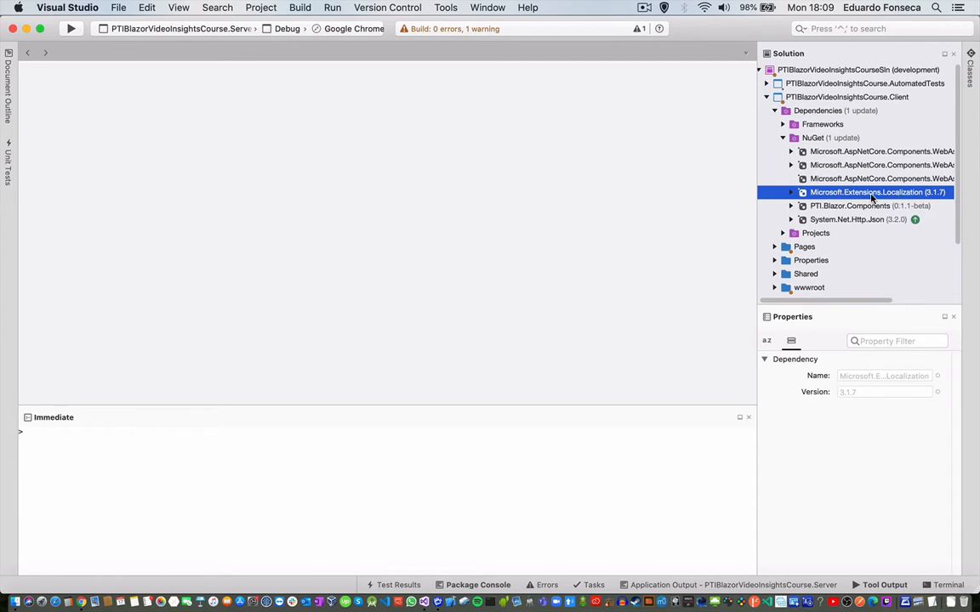
scroll(down, 3)
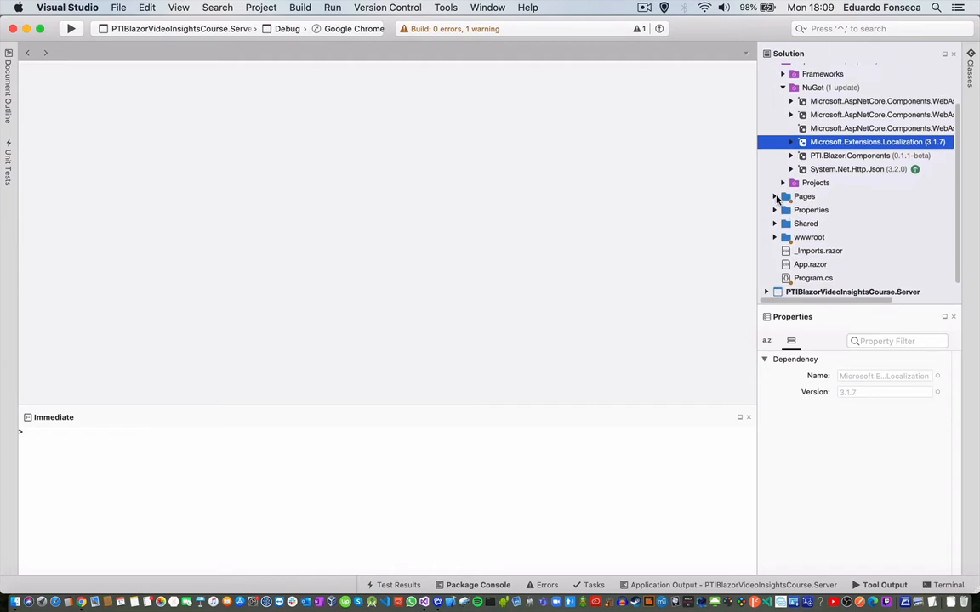
Open Pages/Index.razor and inspect the IStringLocalizer<Index> injection and the Title and WelcomeMessage keys.
click(773, 197)
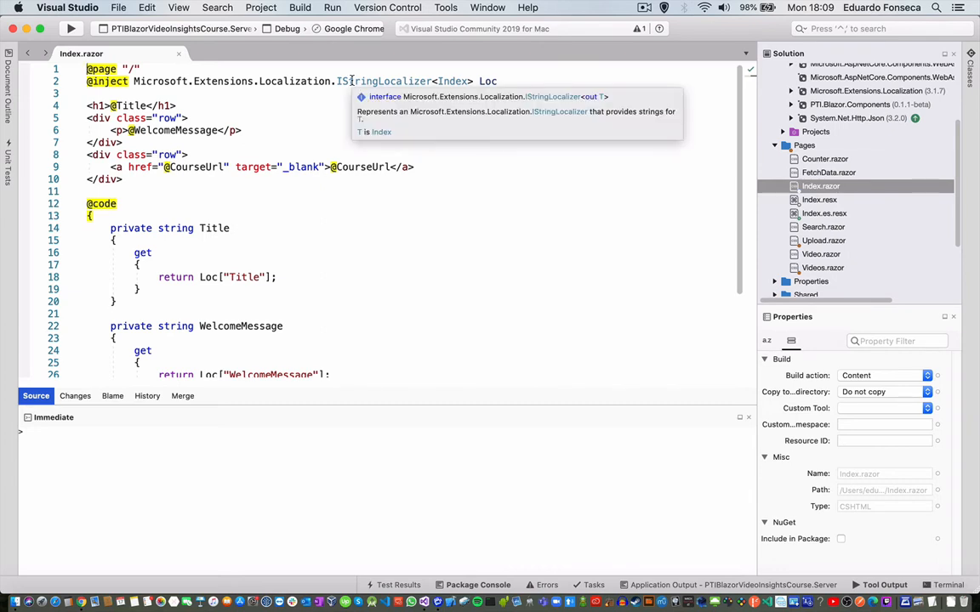
double_click(383, 81)
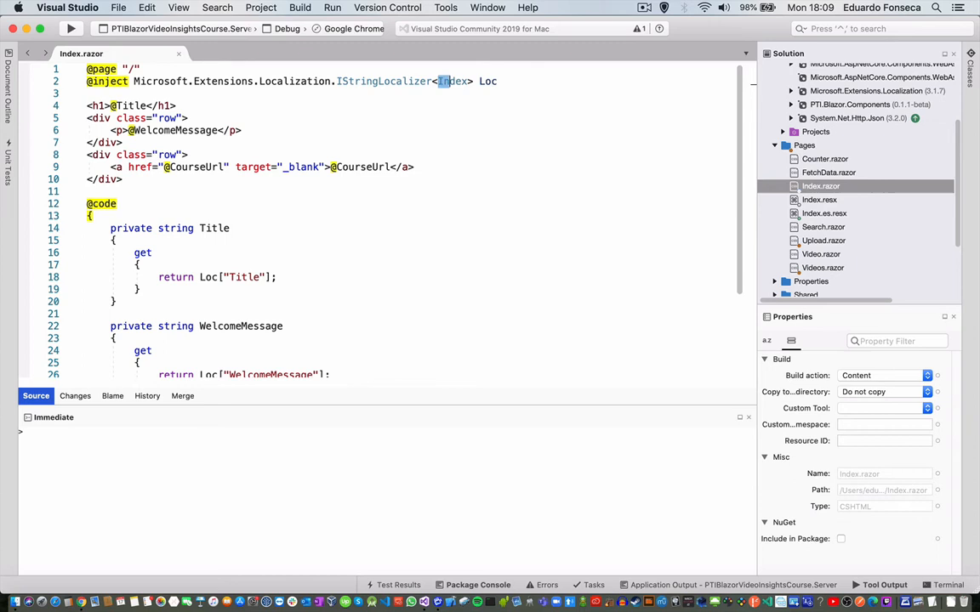
double_click(452, 81)
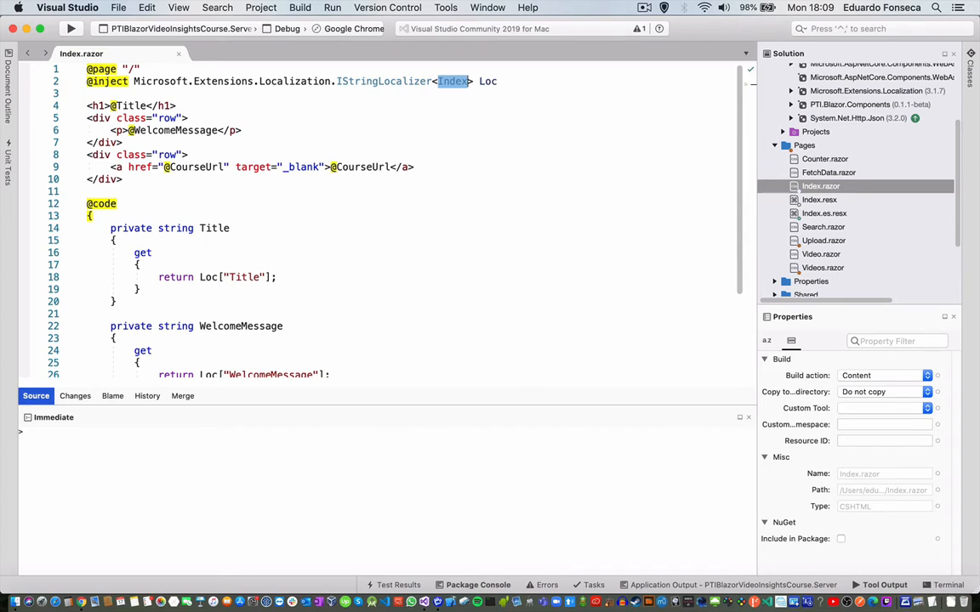
mouse_move(382, 81)
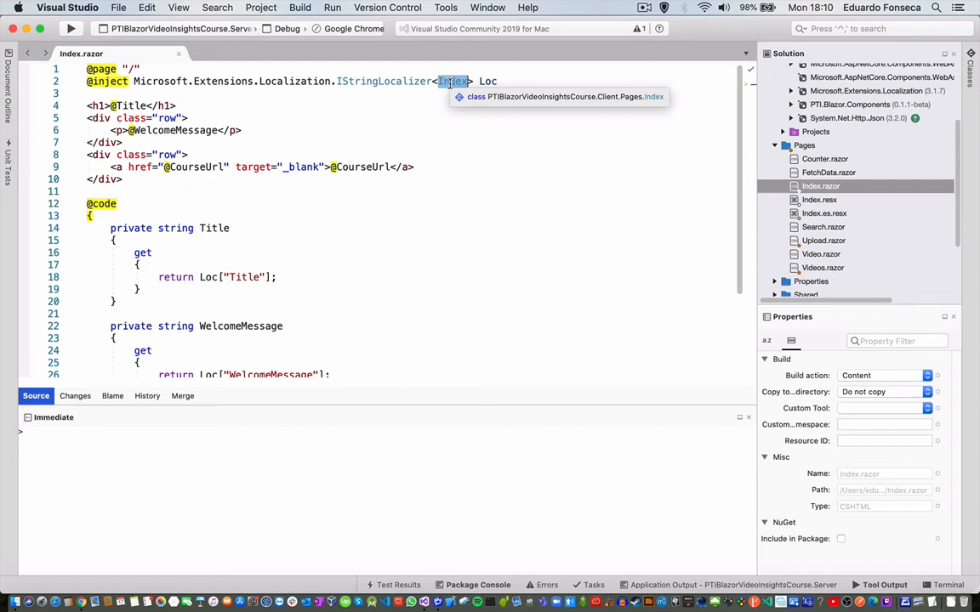
mouse_move(693, 190)
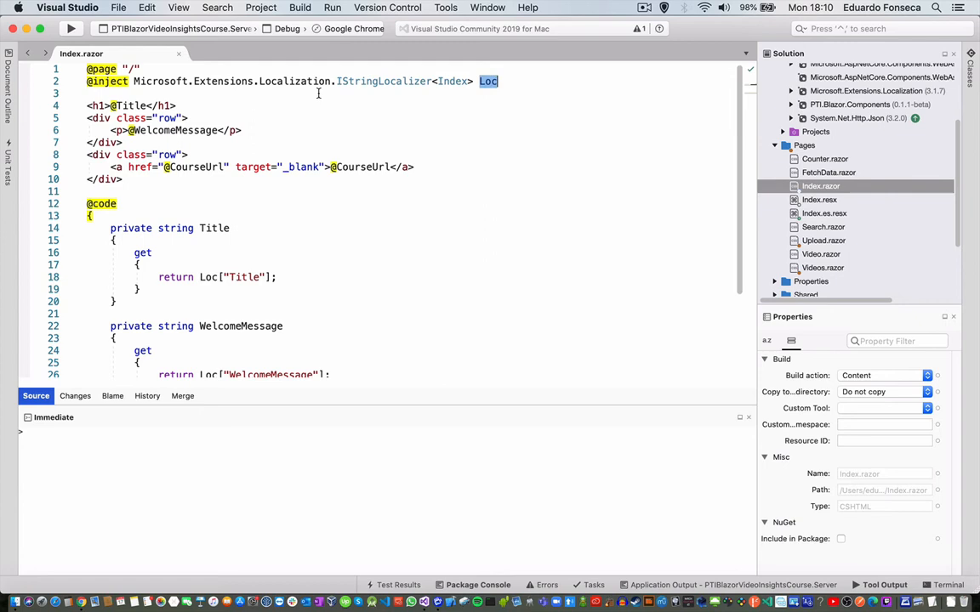
mouse_move(487, 81)
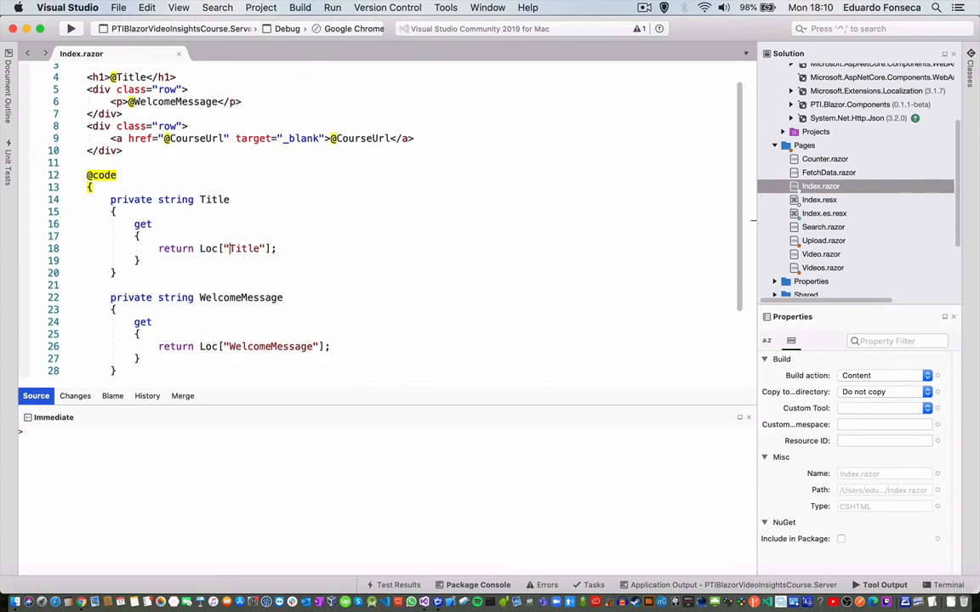
double_click(245, 248)
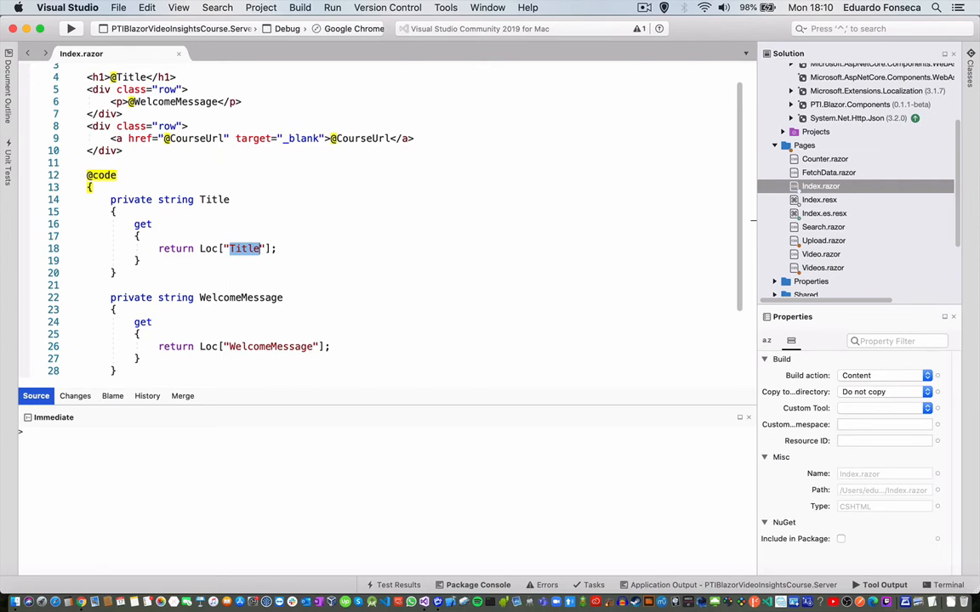
mouse_move(244, 248)
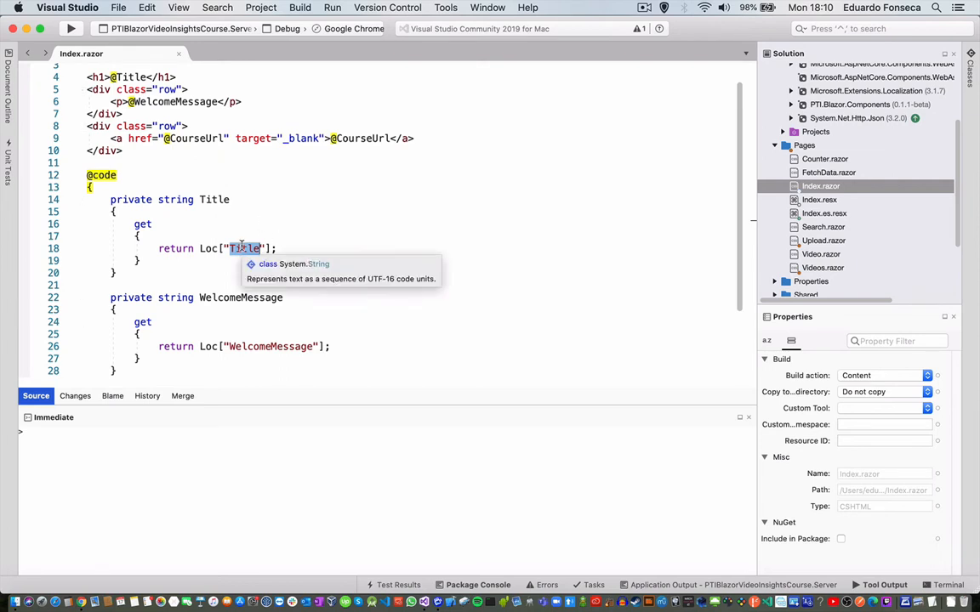
mouse_move(270, 346)
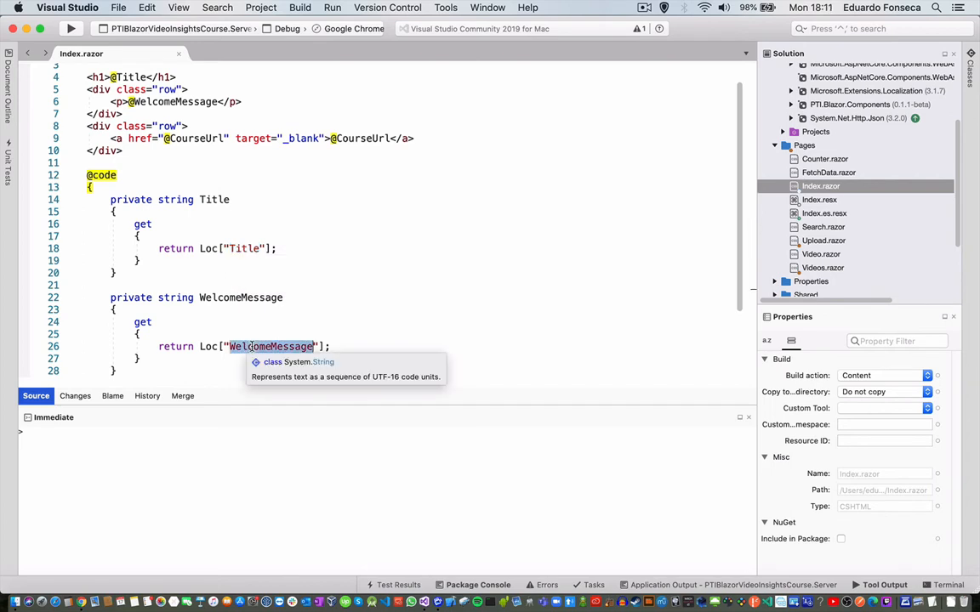
scroll(down, 3)
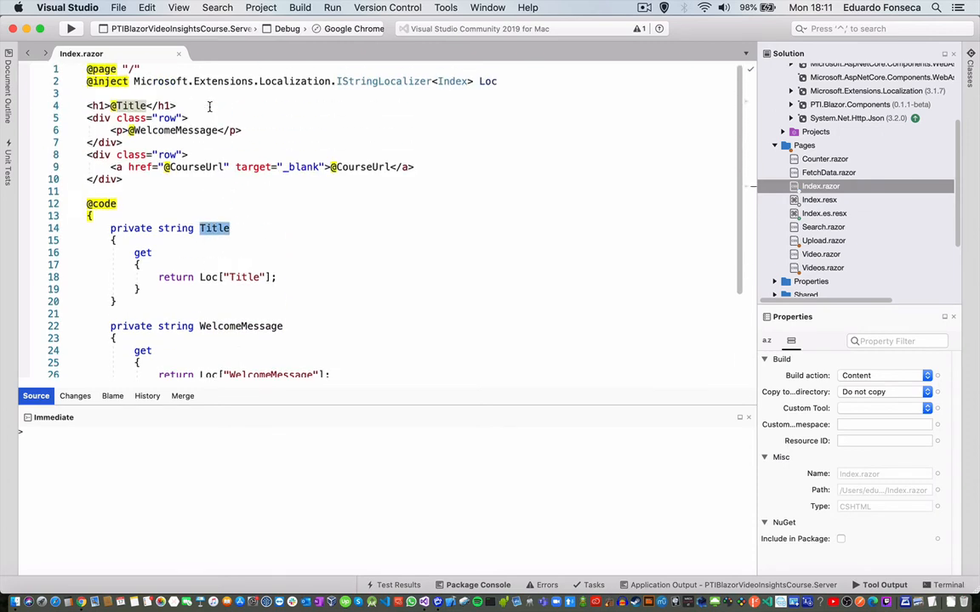
mouse_move(174, 130)
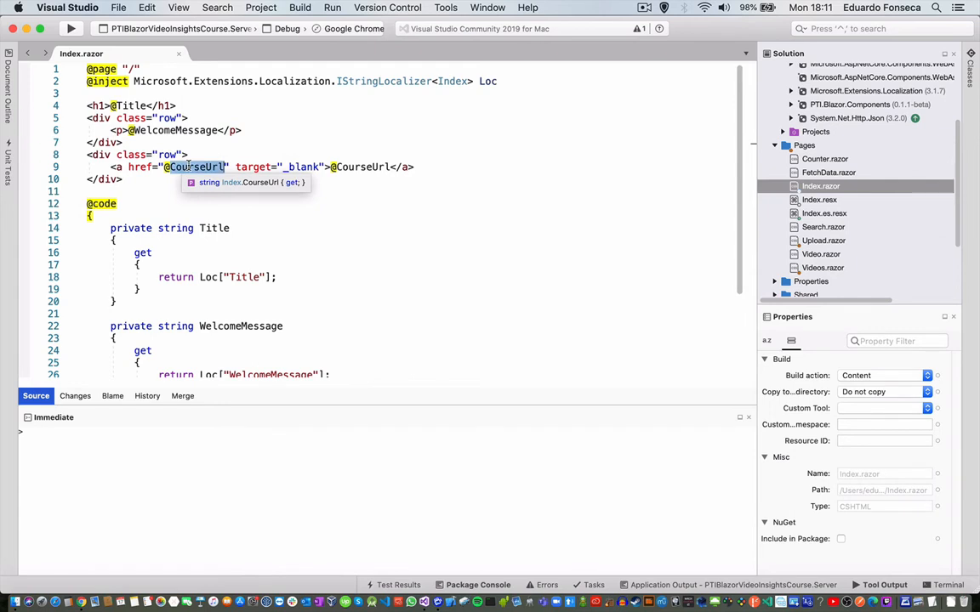
mouse_move(175, 142)
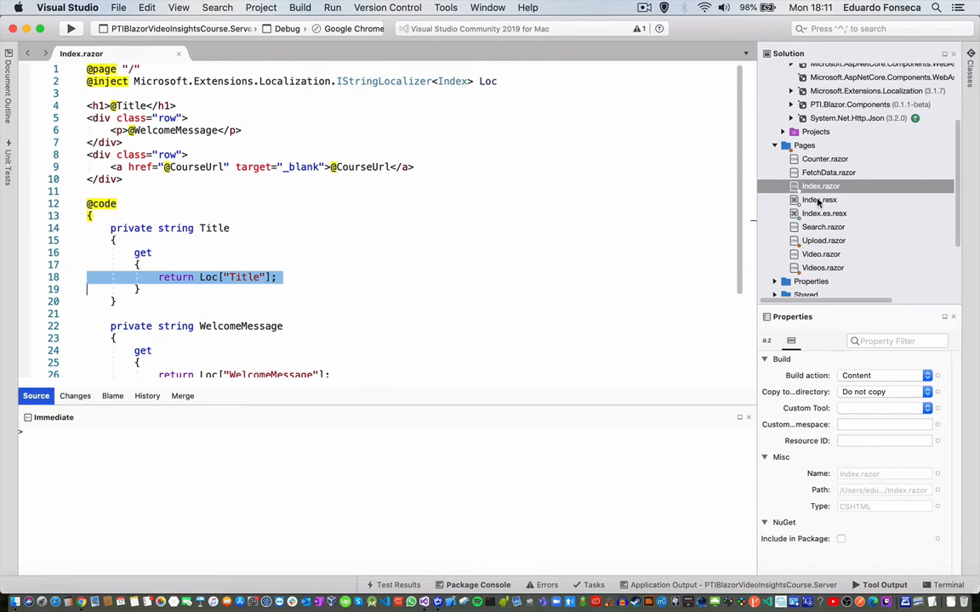
click(819, 199)
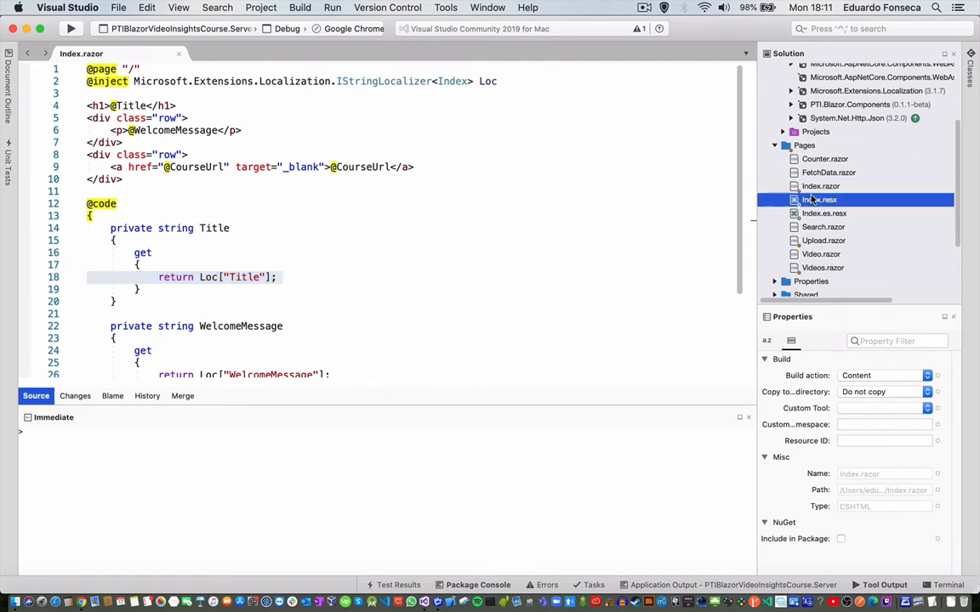
double_click(819, 199)
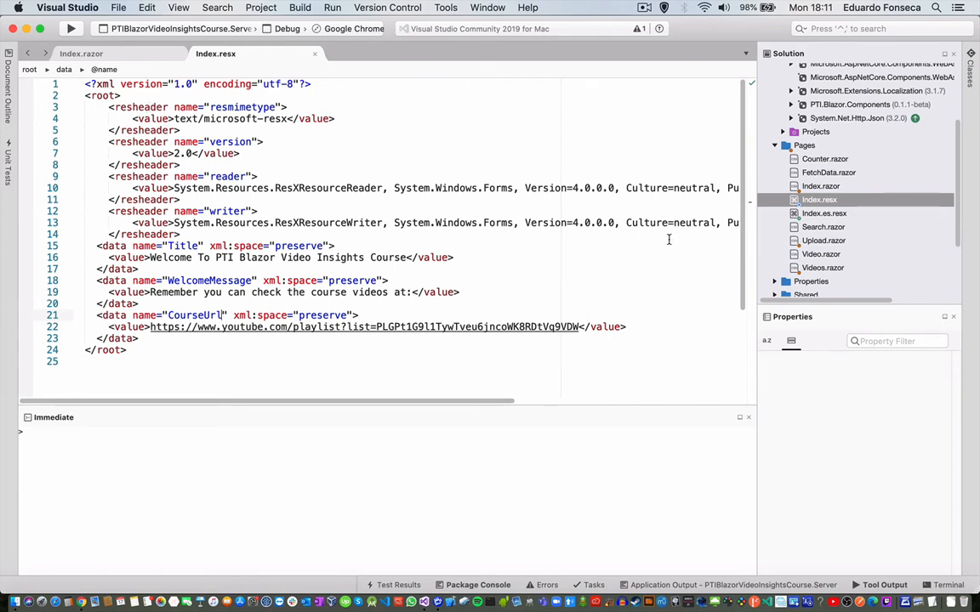
click(819, 199)
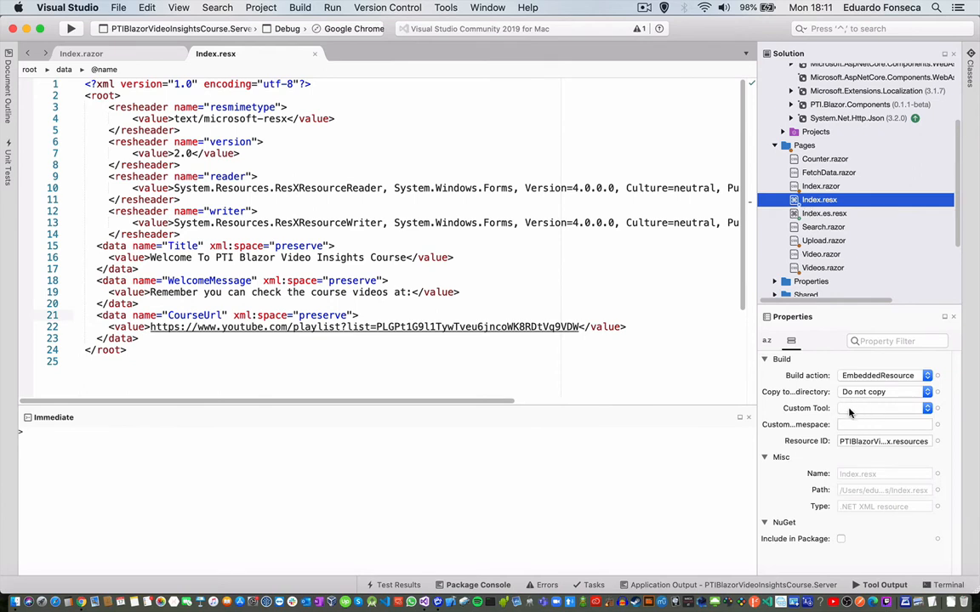
mouse_move(864, 411)
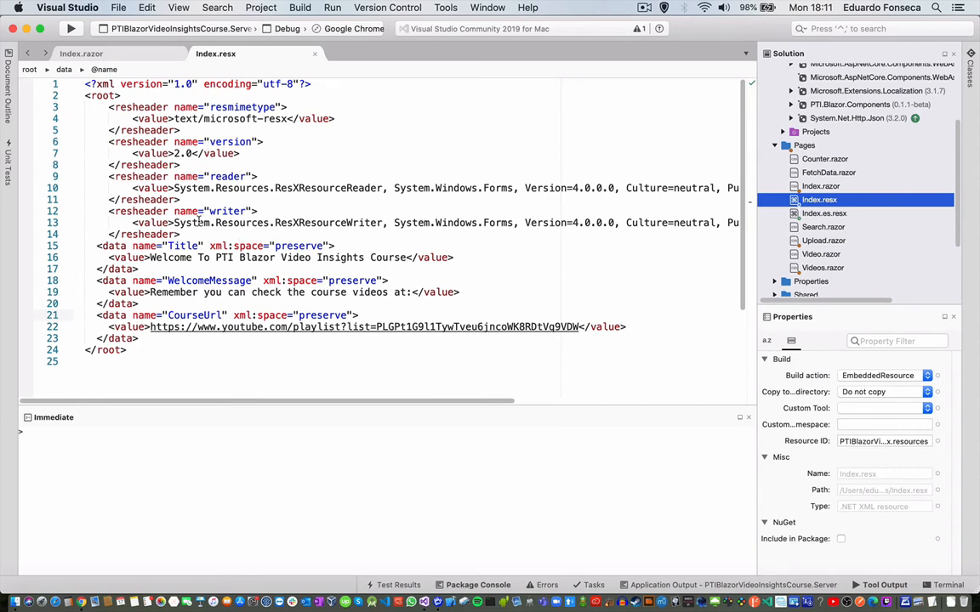
double_click(182, 246)
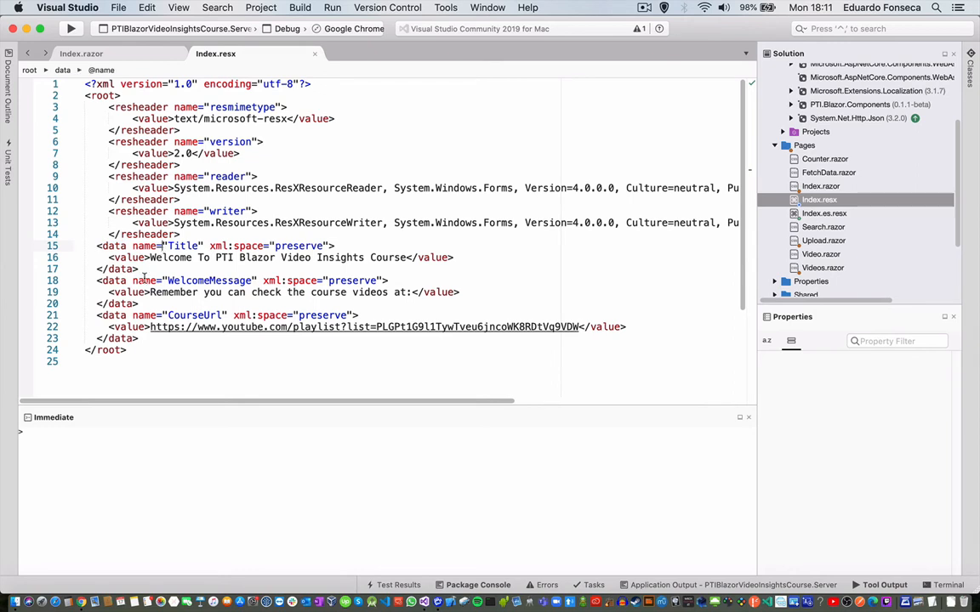
double_click(209, 280)
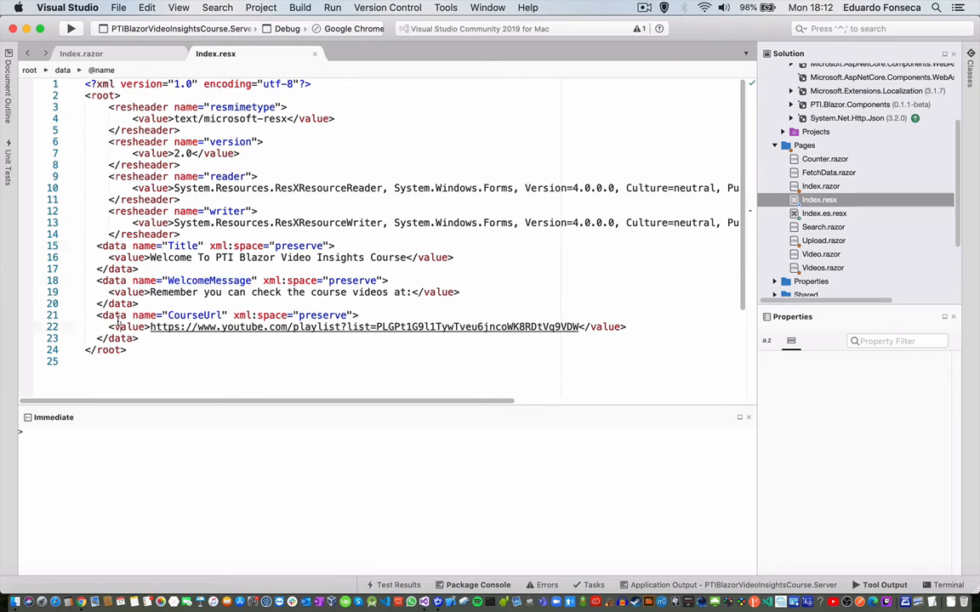
double_click(193, 315)
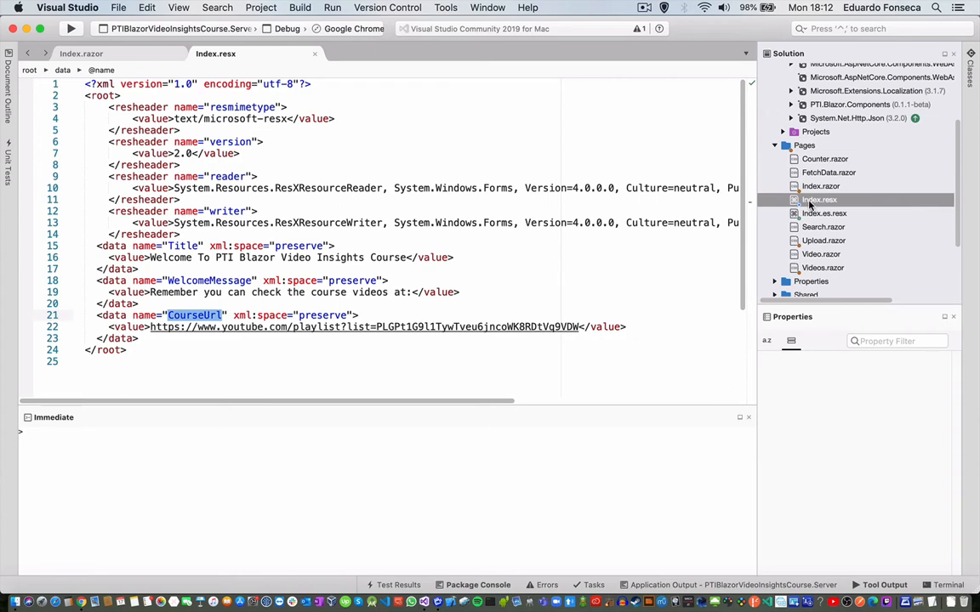
Set WelcomeMessage in Index.es.resx to 'Recuerden que pueden ver los videos en:'.
click(823, 213)
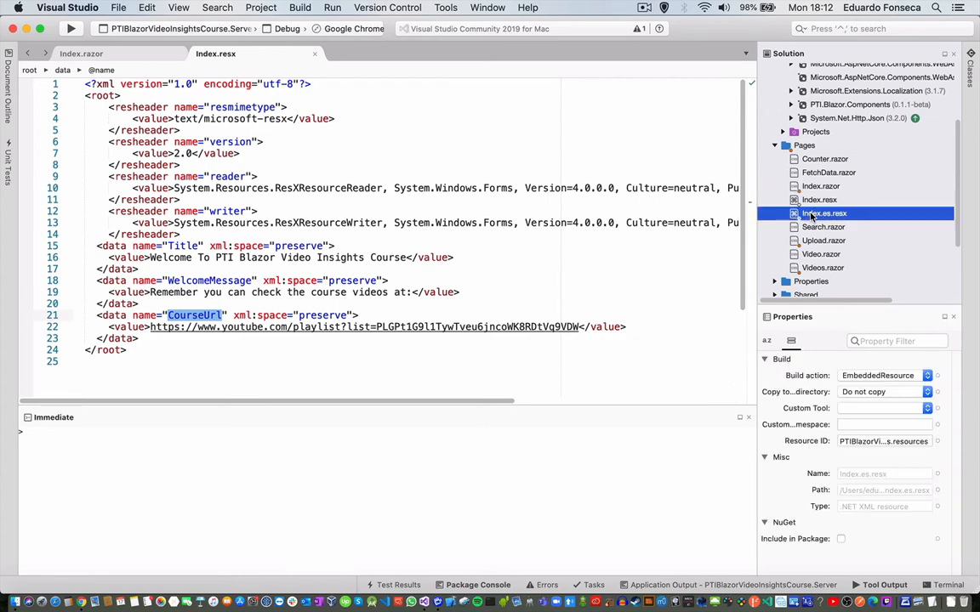
double_click(822, 213)
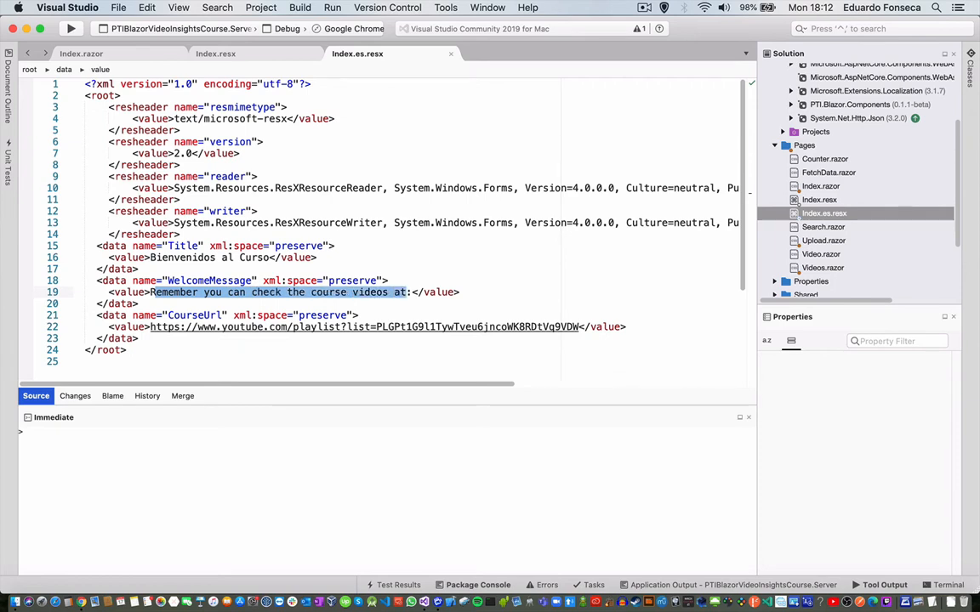
text(RRcuerden:)
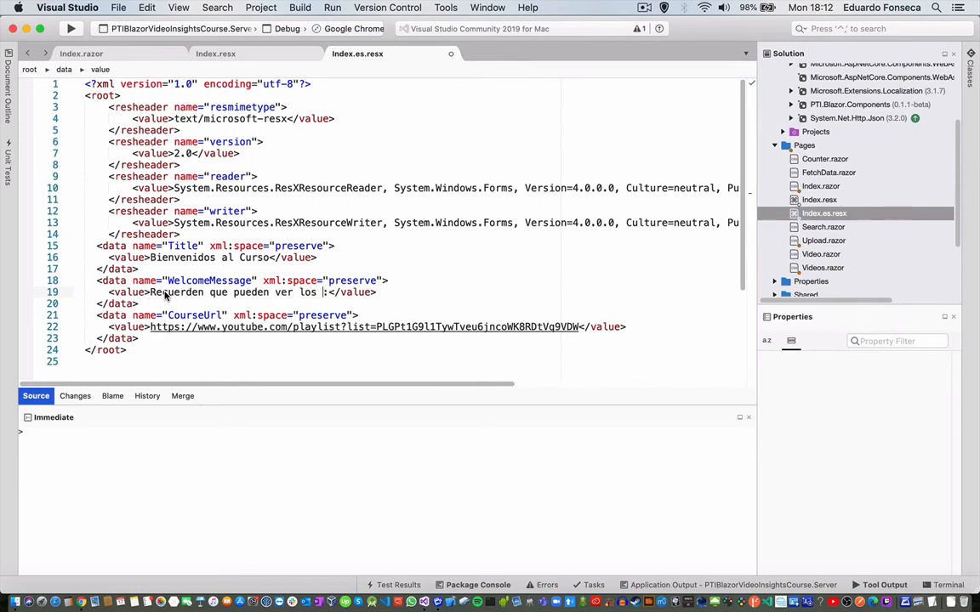
text(videos en)
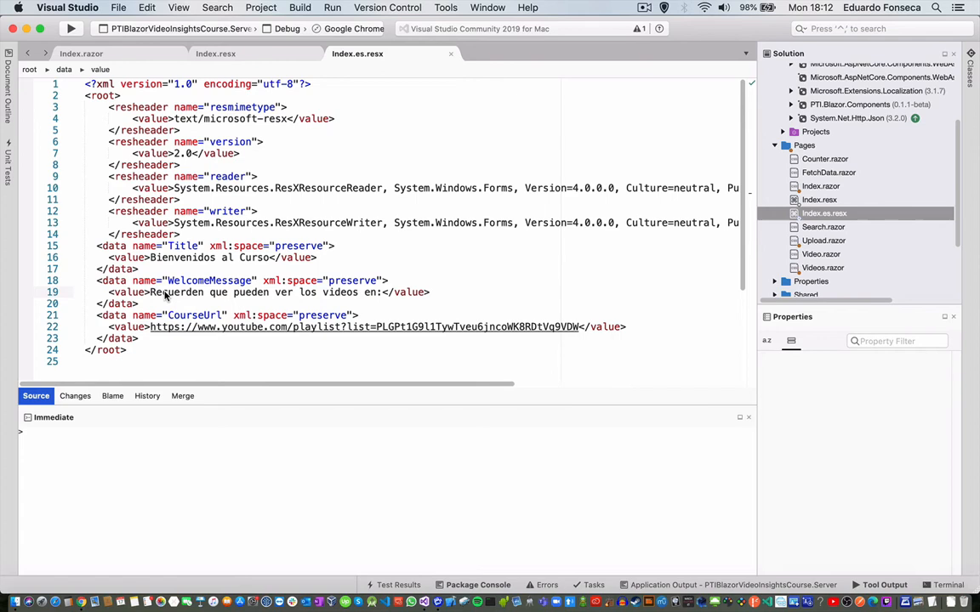
click(71, 28)
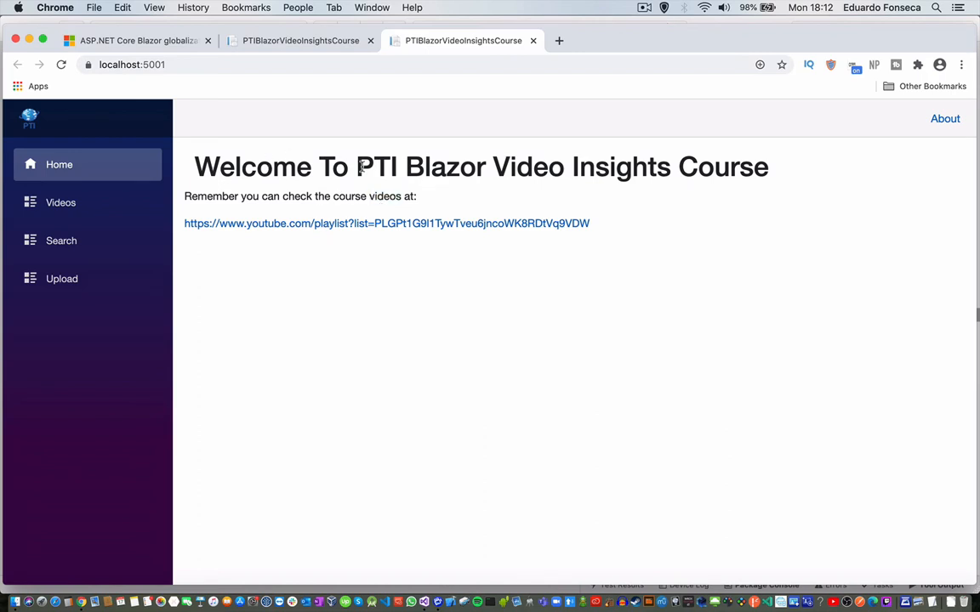
mouse_move(292, 248)
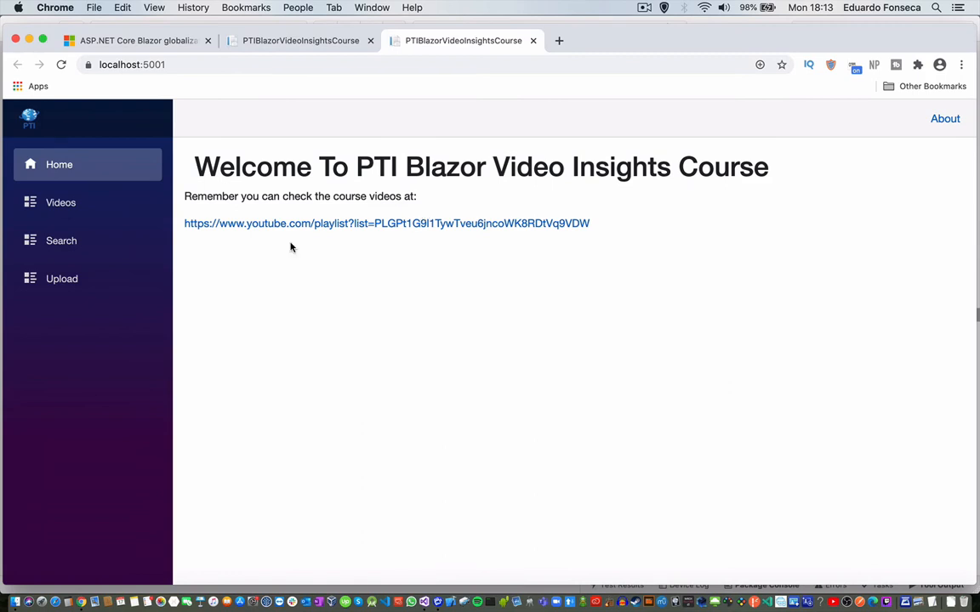
mouse_move(359, 244)
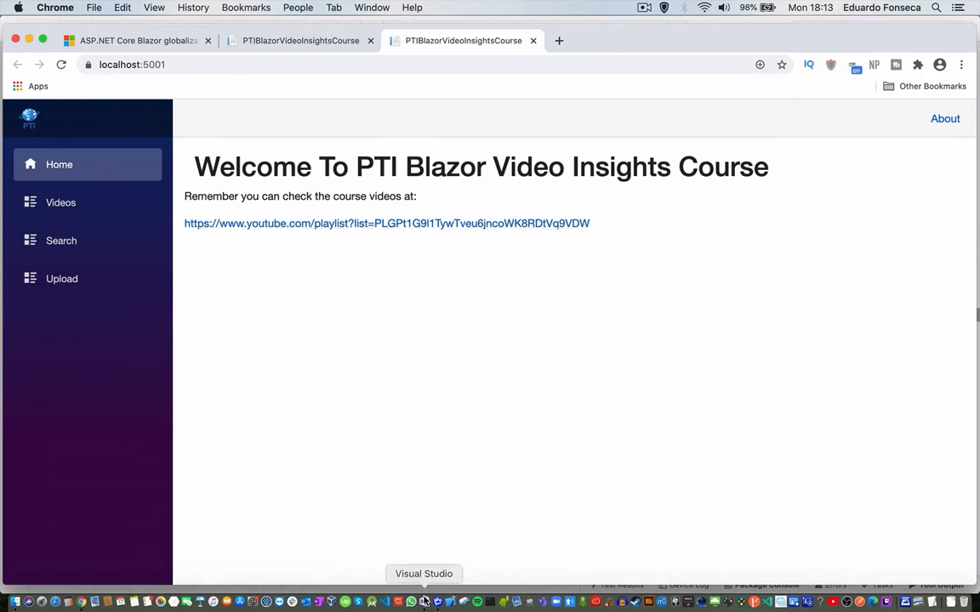
Return to Visual Studio and stop the running Blazor server.
click(423, 601)
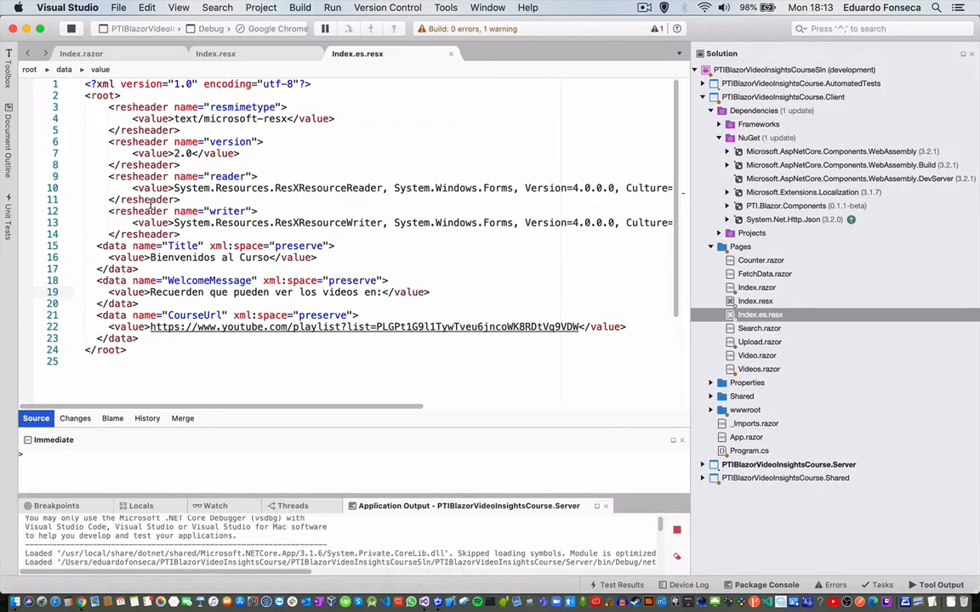
click(70, 28)
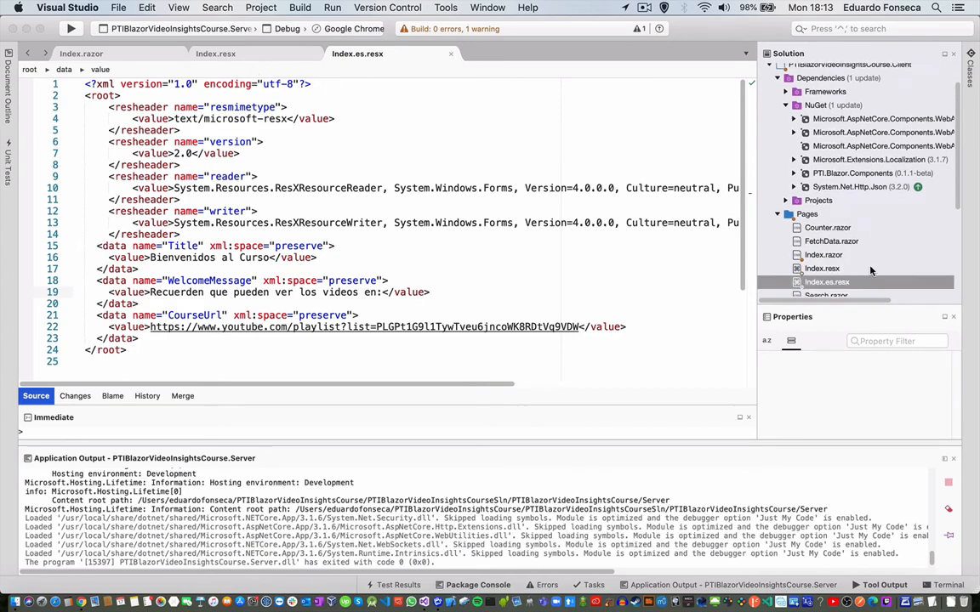
scroll(down, 3)
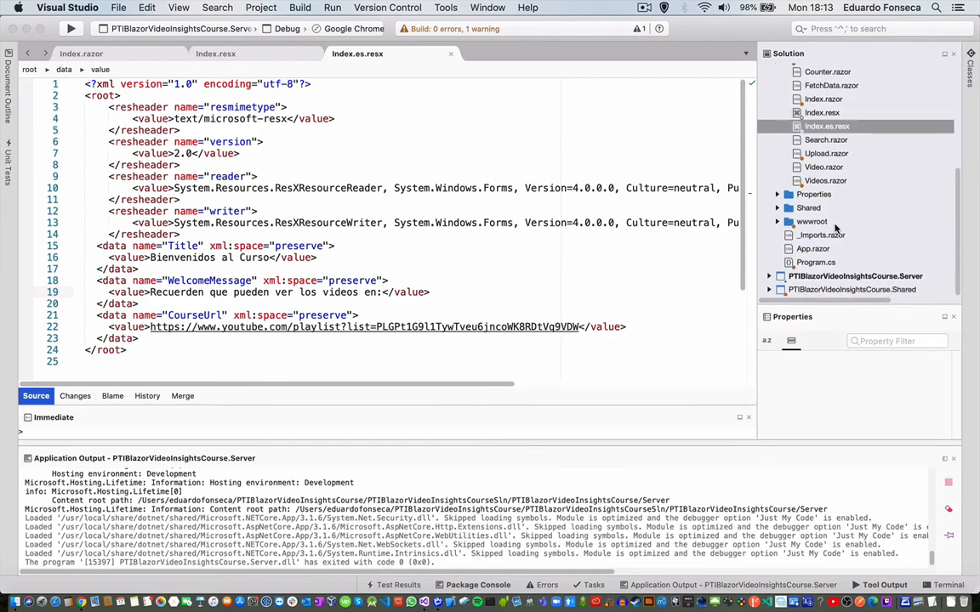
Uncomment the Program.cs lines setting DefaultThreadCurrentCulture and DefaultThreadCurrentUICulture to es, then rerun.
click(815, 262)
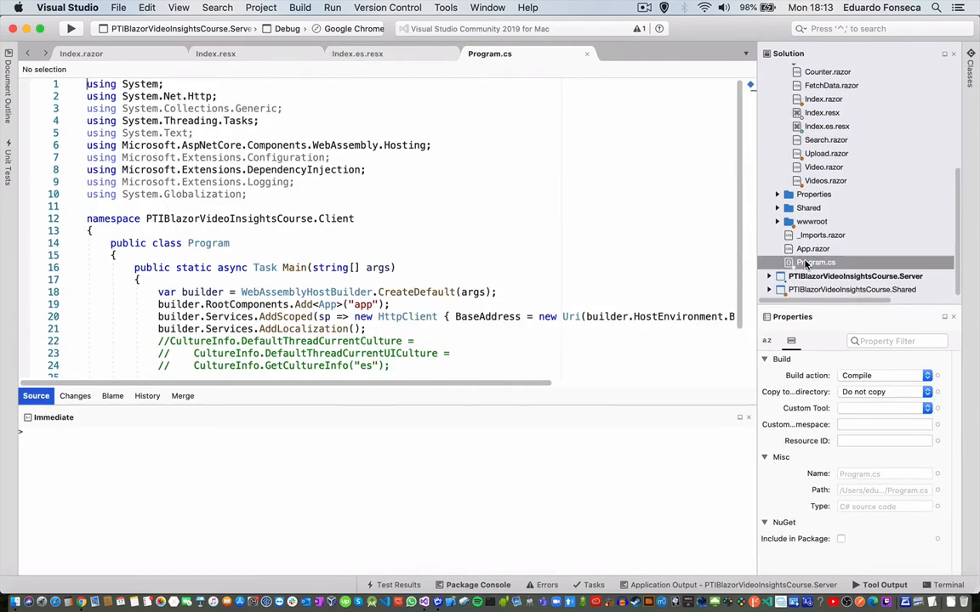
scroll(down, 3)
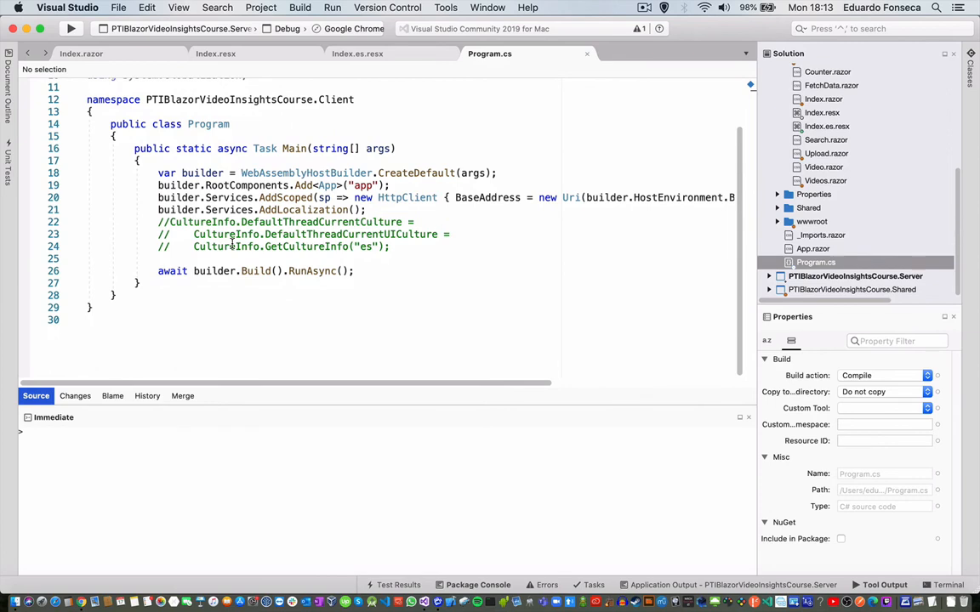
mouse_move(212, 172)
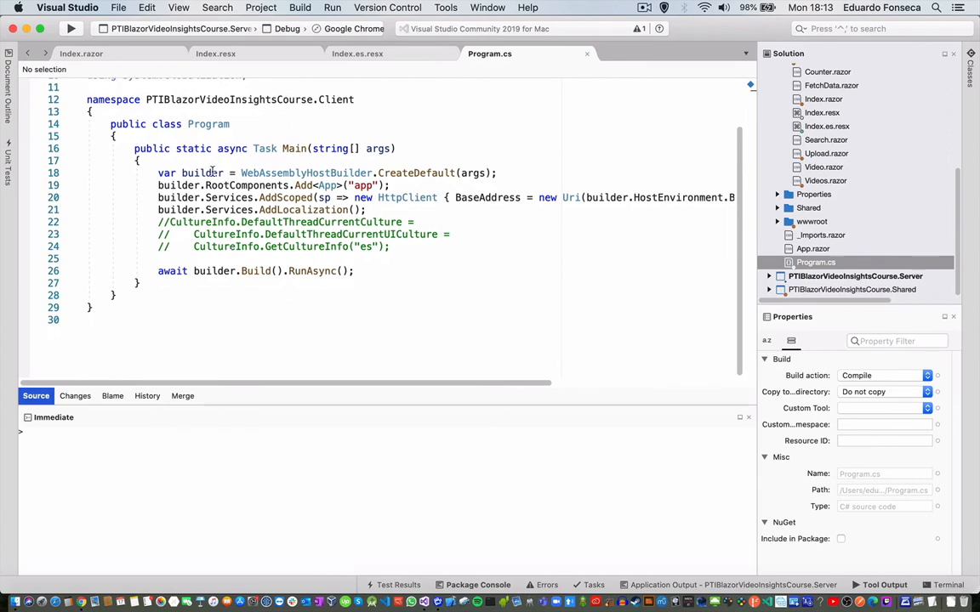
mouse_move(196, 173)
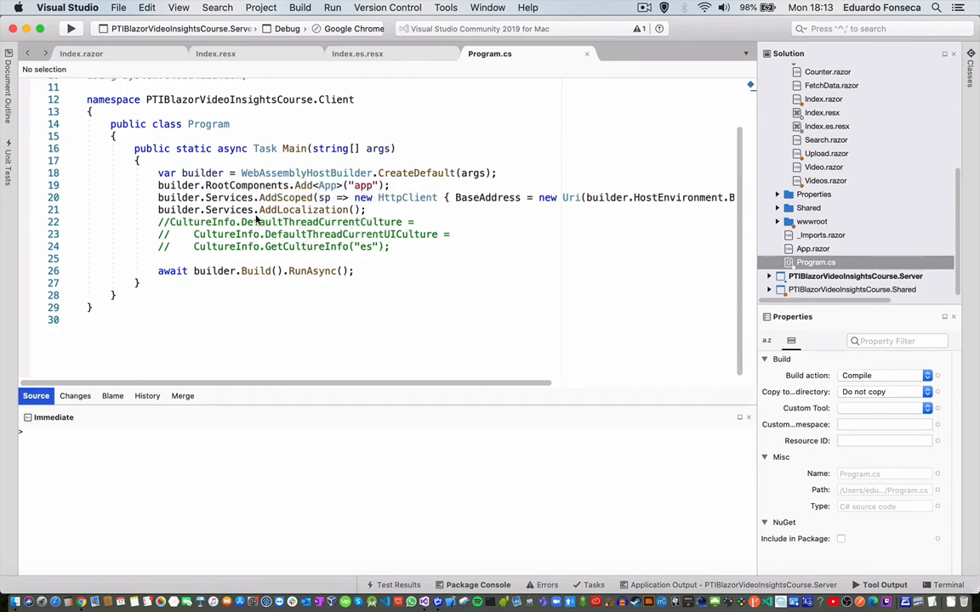
double_click(320, 222)
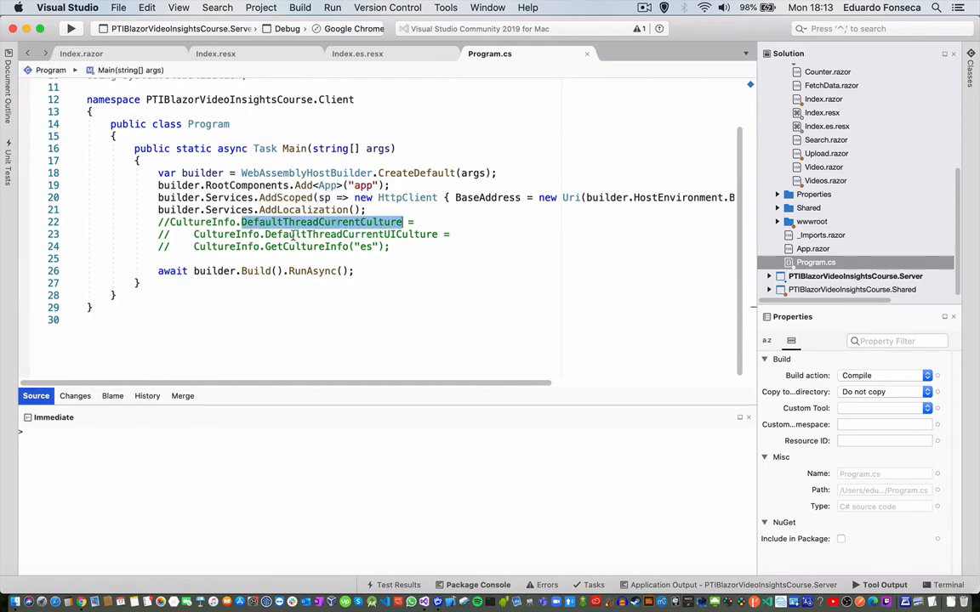
double_click(349, 234)
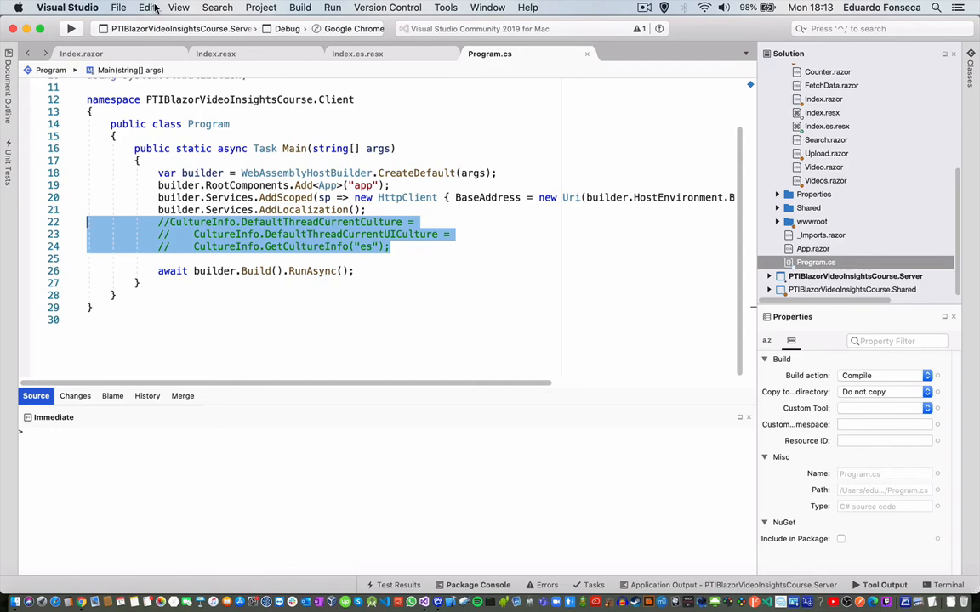
click(147, 7)
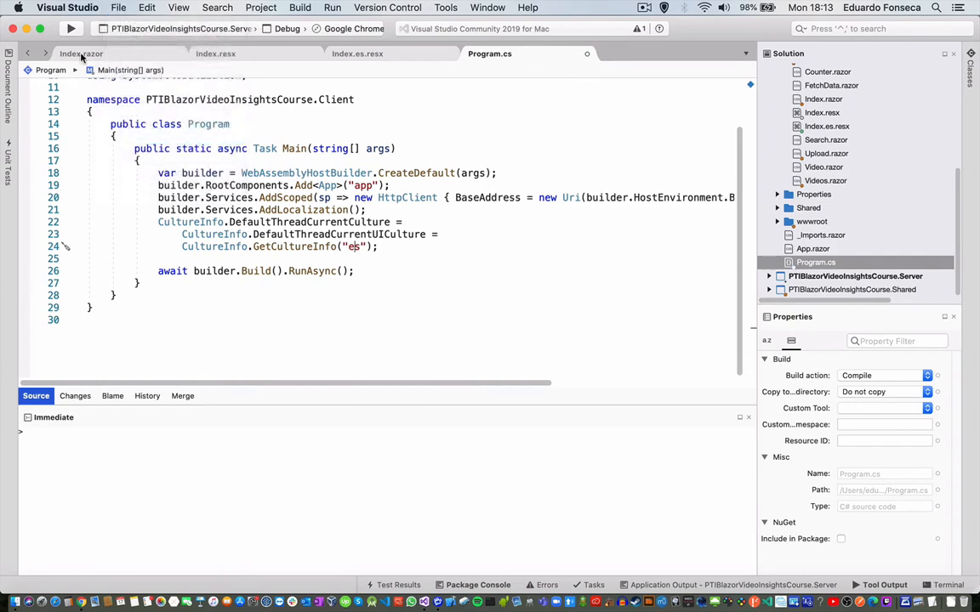
click(72, 28)
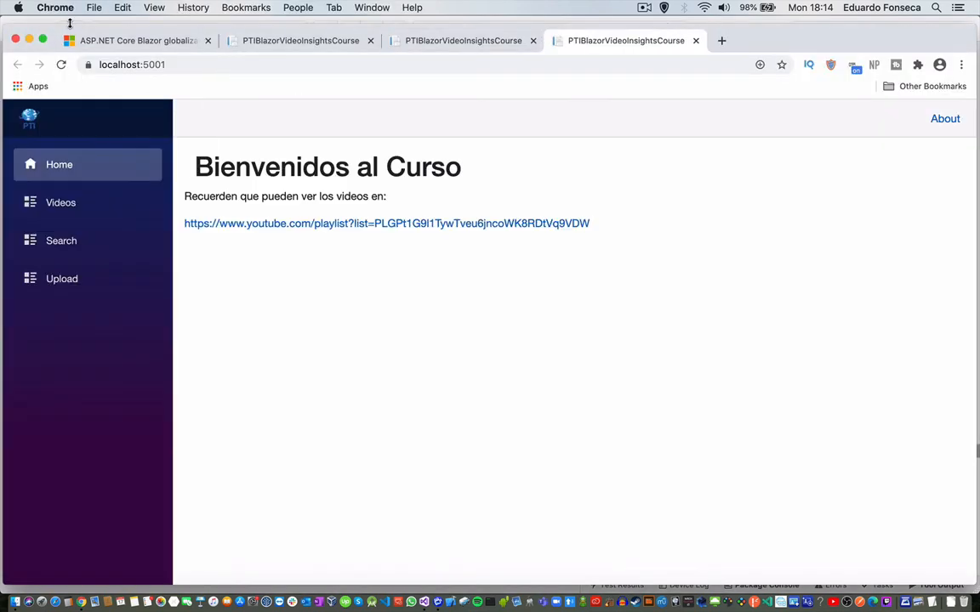
mouse_move(145, 97)
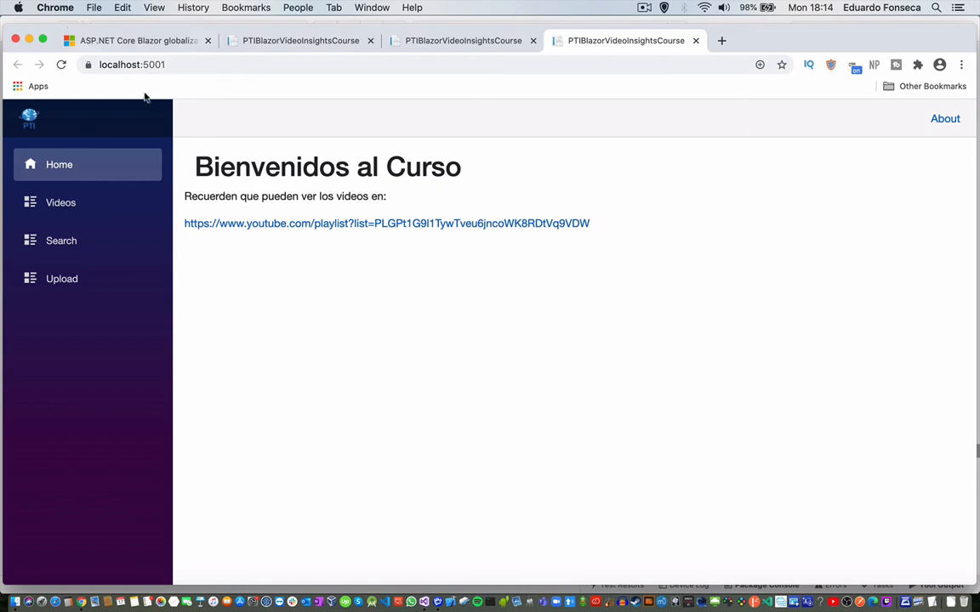
Highlight 'Bienvenidos' in the Spanish heading on the localhost:5001 home page.
double_click(271, 167)
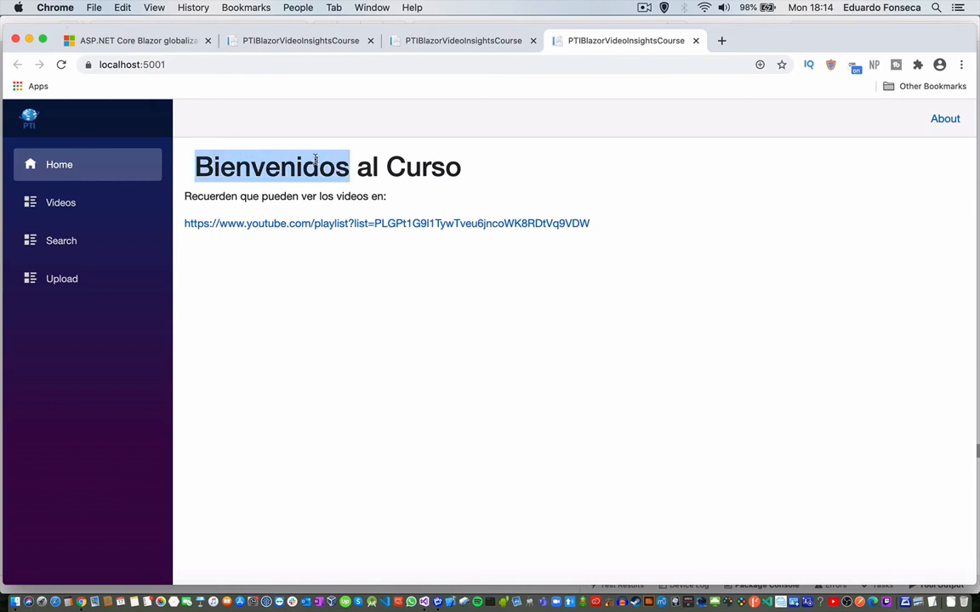